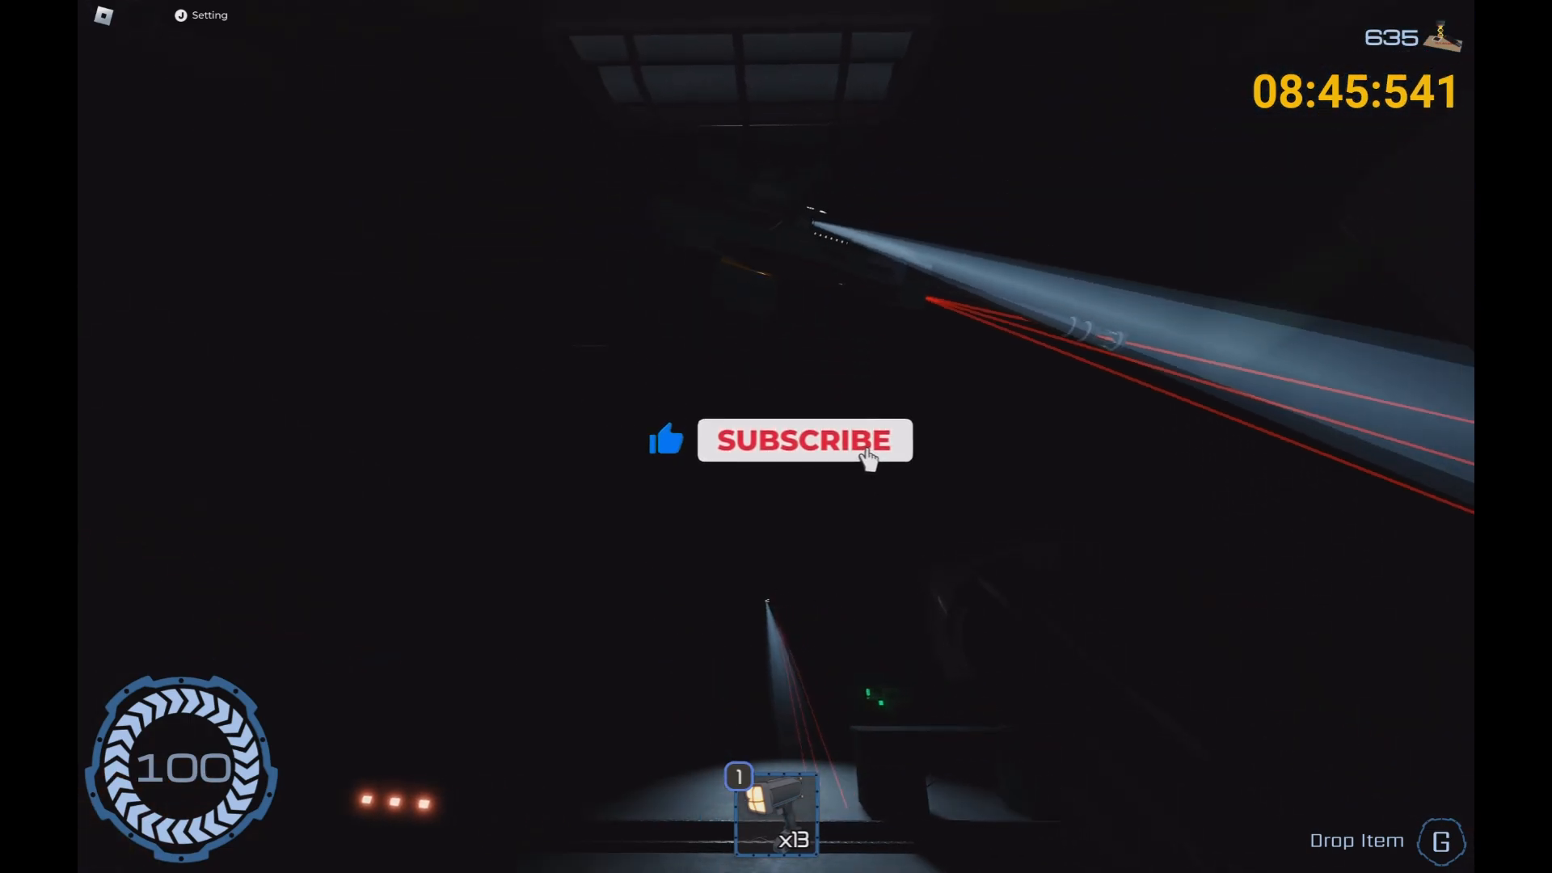
left_click(806, 440)
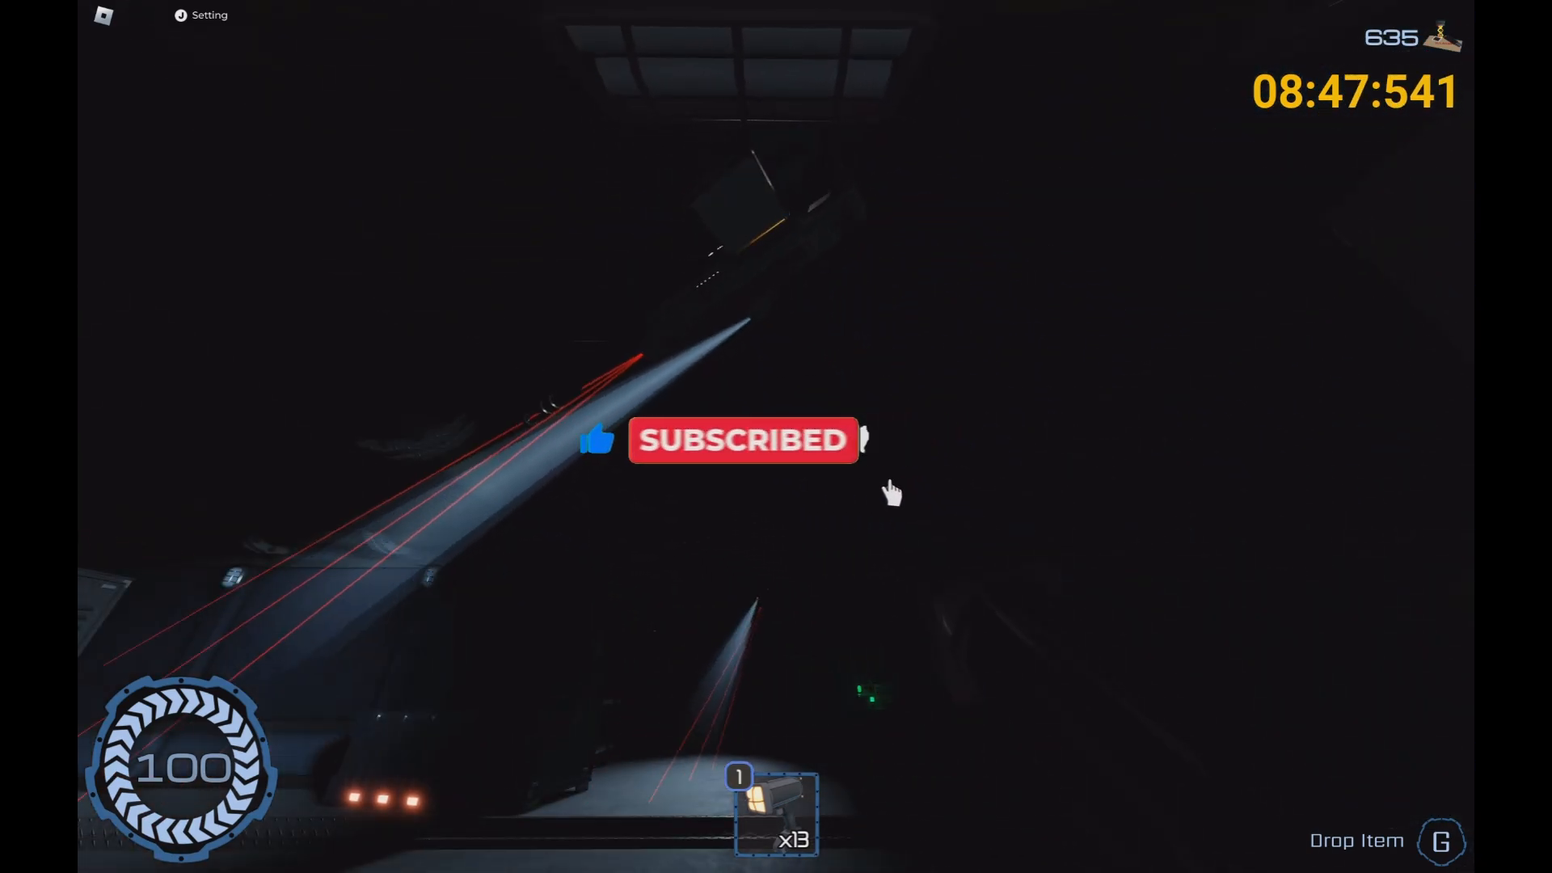